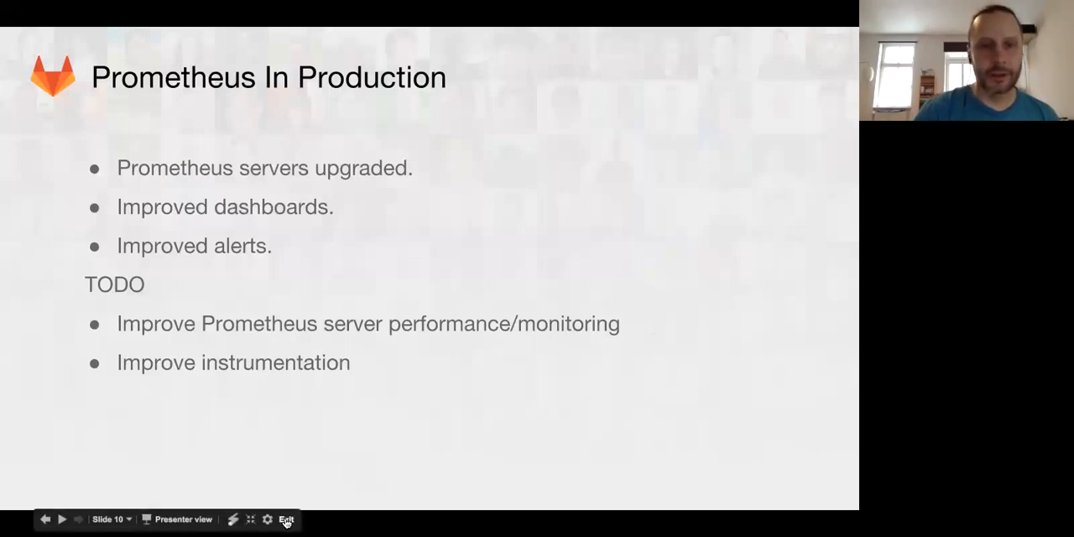
- Exit the slideshow and return to the Slides editor on the Prometheus In Production slide
{"action": "left_click", "coordinate": [285, 518]}
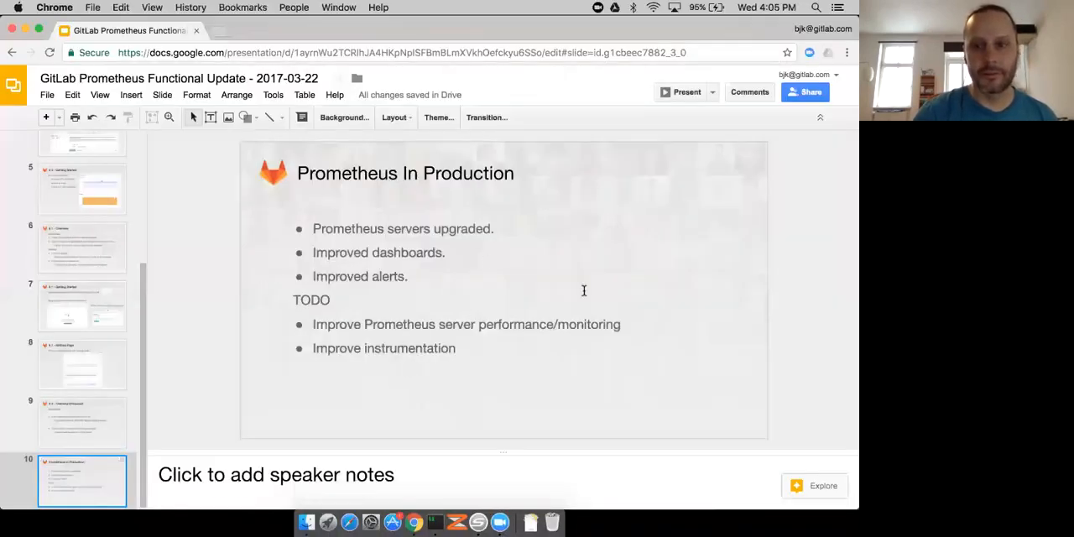
{"action": "mouse_move", "coordinate": [393, 522]}
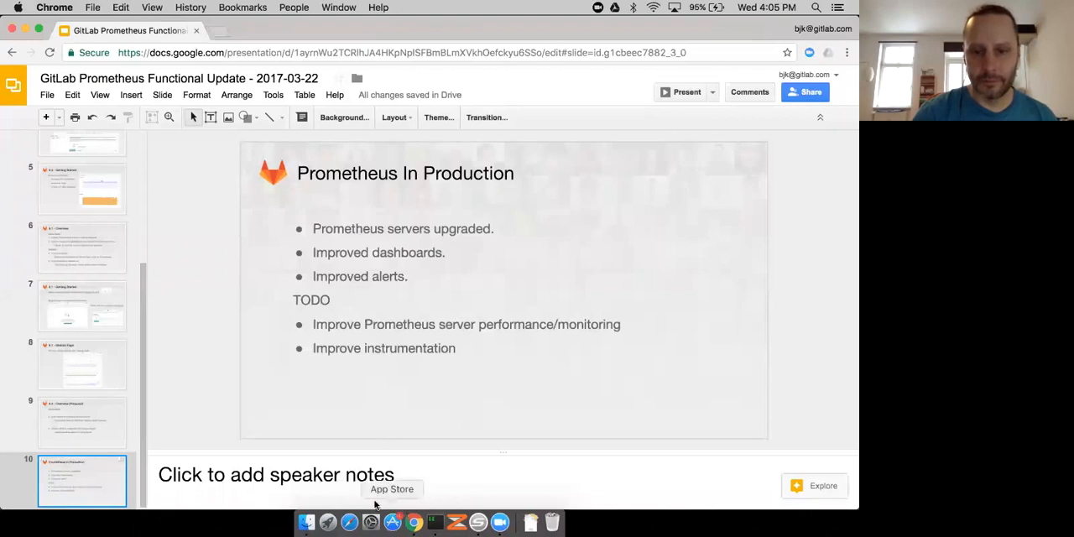
{"action": "mouse_move", "coordinate": [616, 500]}
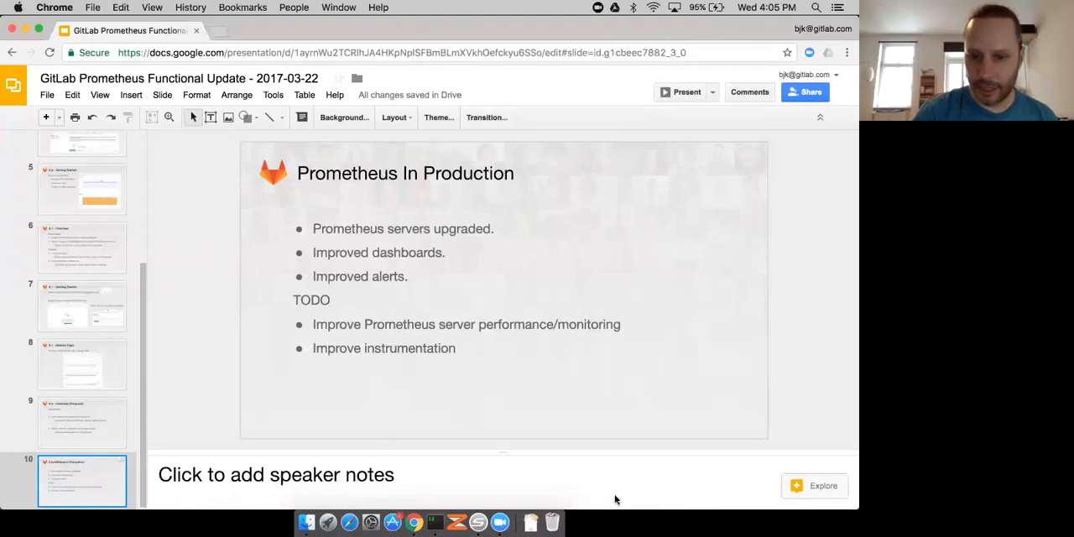
{"action": "mouse_move", "coordinate": [651, 382]}
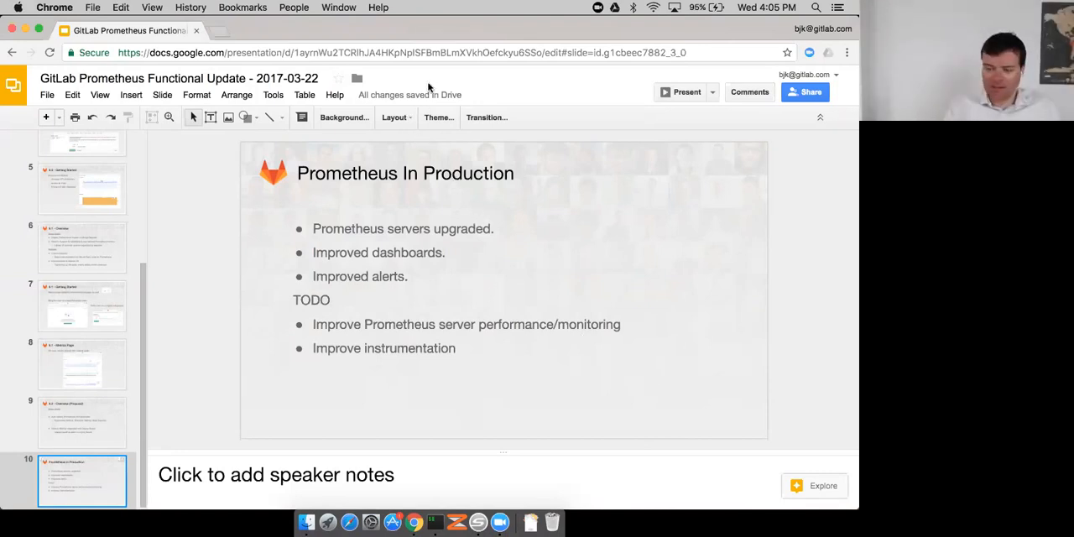
{"action": "mouse_move", "coordinate": [552, 161]}
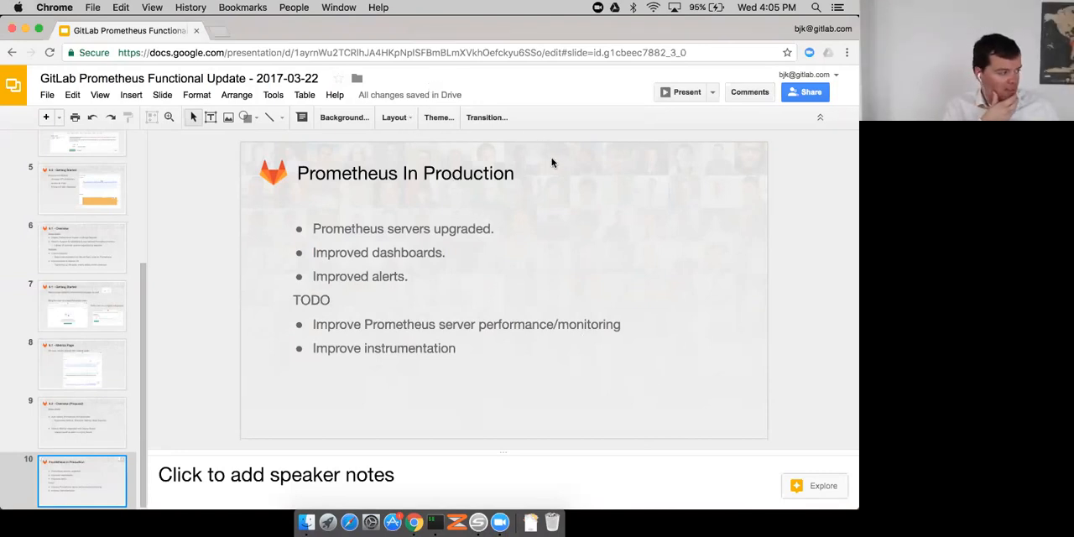
{"action": "mouse_move", "coordinate": [593, 223]}
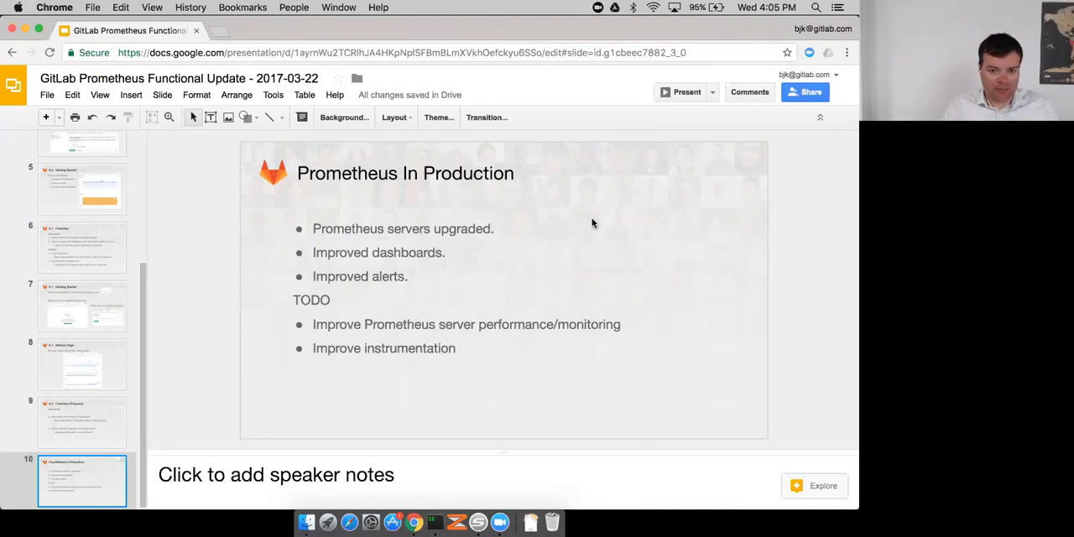
{"action": "mouse_move", "coordinate": [579, 272]}
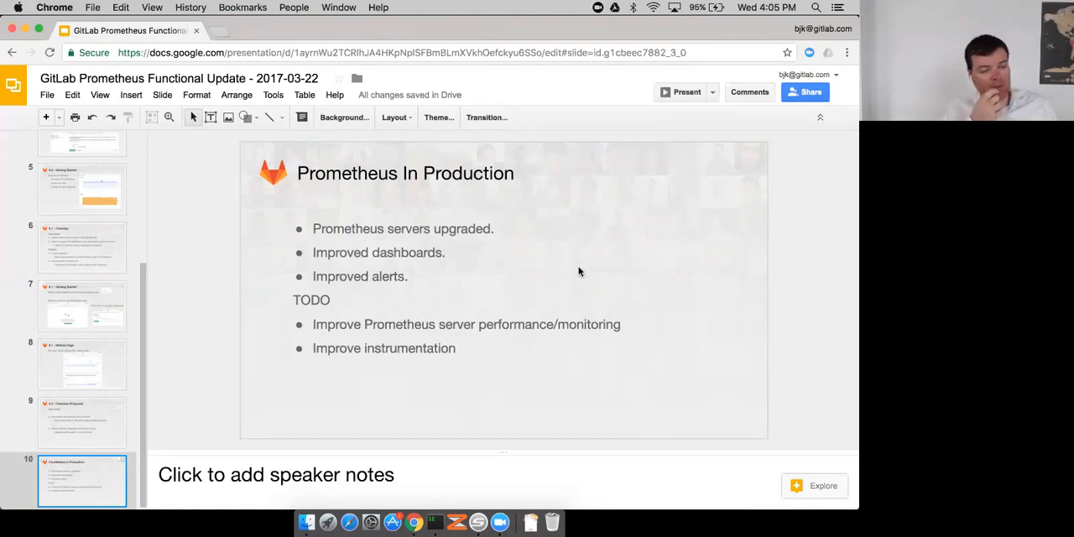
{"action": "mouse_move", "coordinate": [523, 464]}
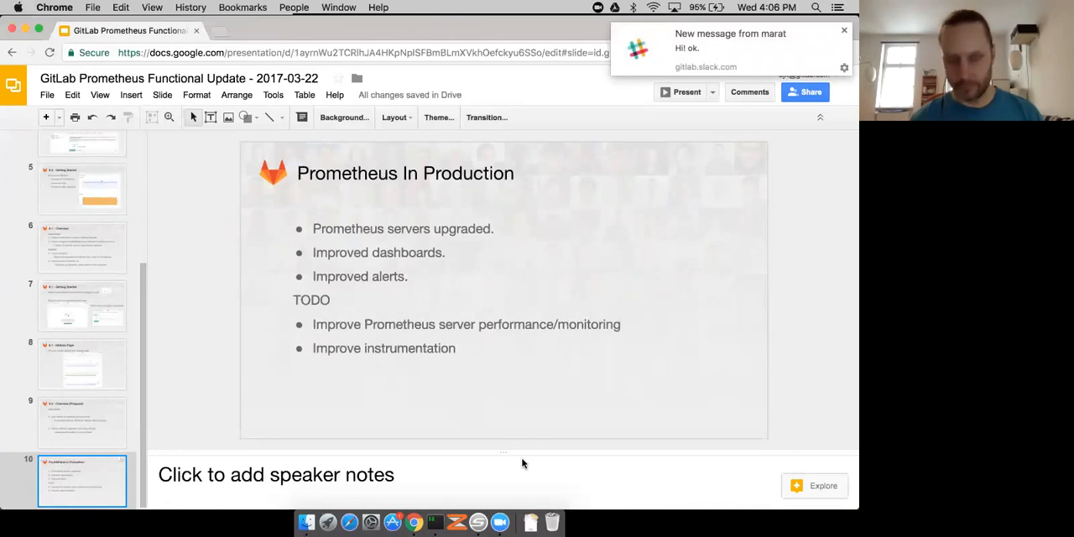
{"action": "left_click", "coordinate": [842, 30]}
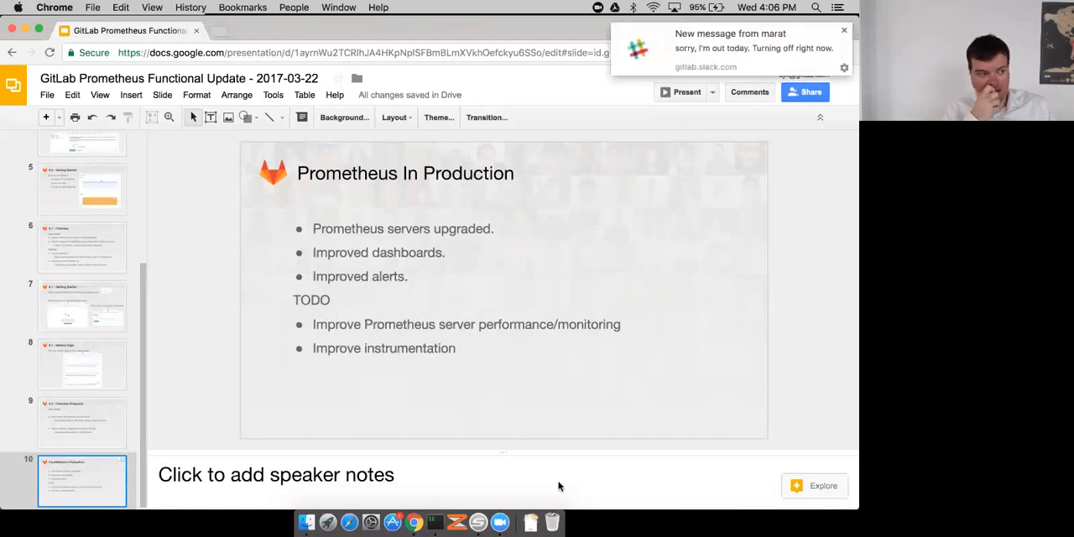
{"action": "mouse_move", "coordinate": [574, 386]}
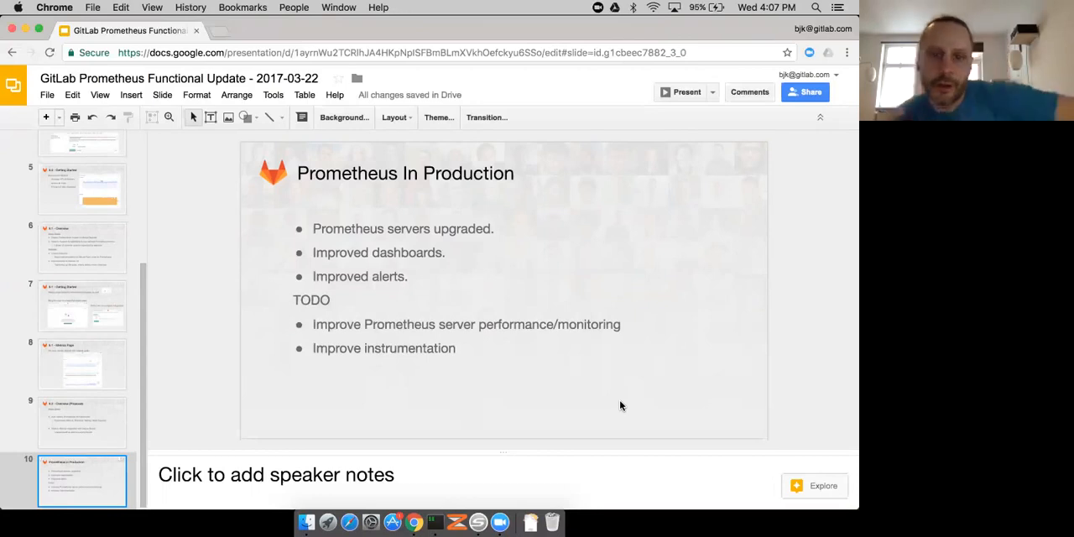
{"action": "mouse_move", "coordinate": [563, 353]}
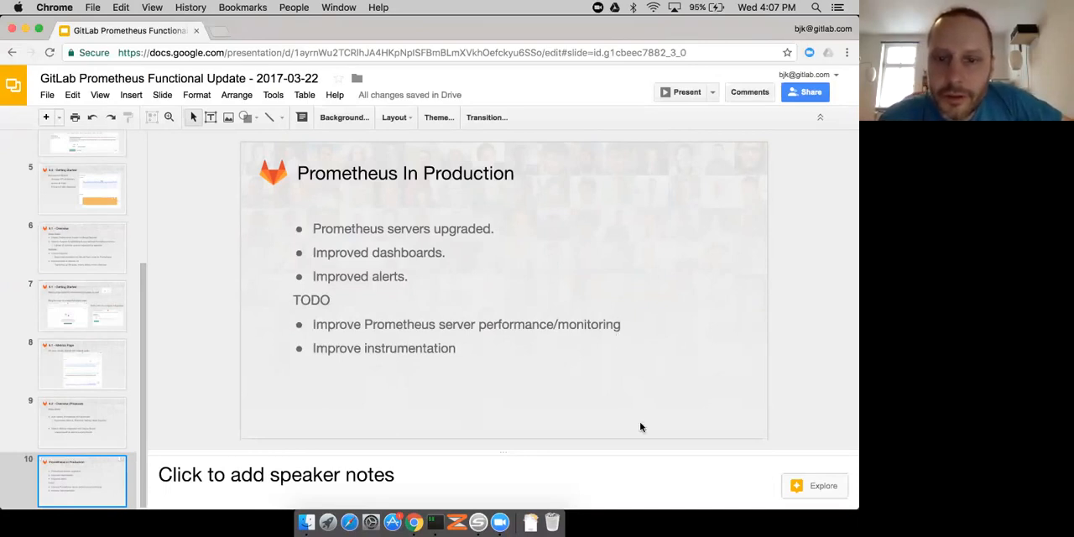
{"action": "mouse_move", "coordinate": [624, 449]}
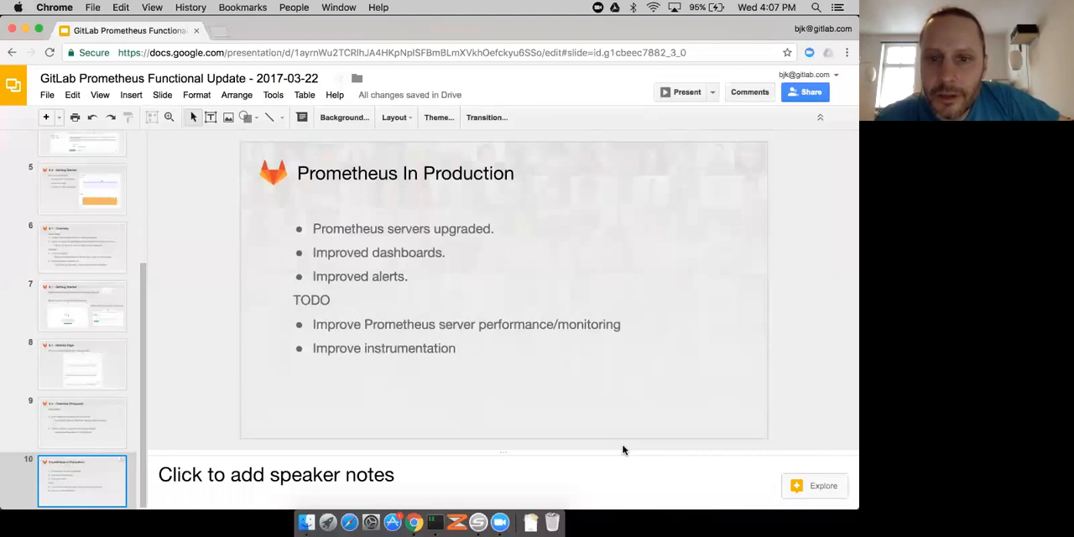
{"action": "mouse_move", "coordinate": [605, 339]}
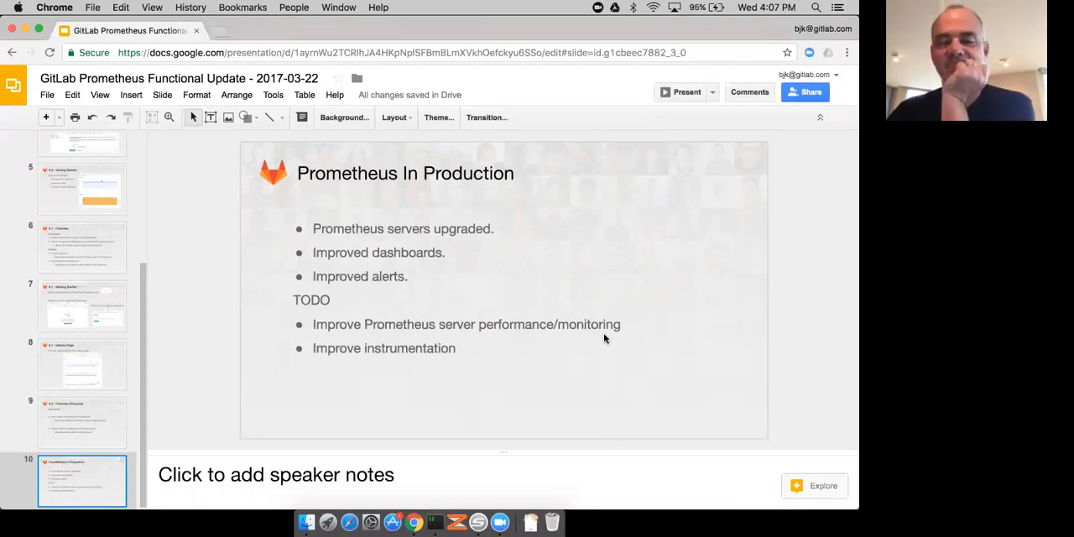
{"action": "mouse_move", "coordinate": [618, 365]}
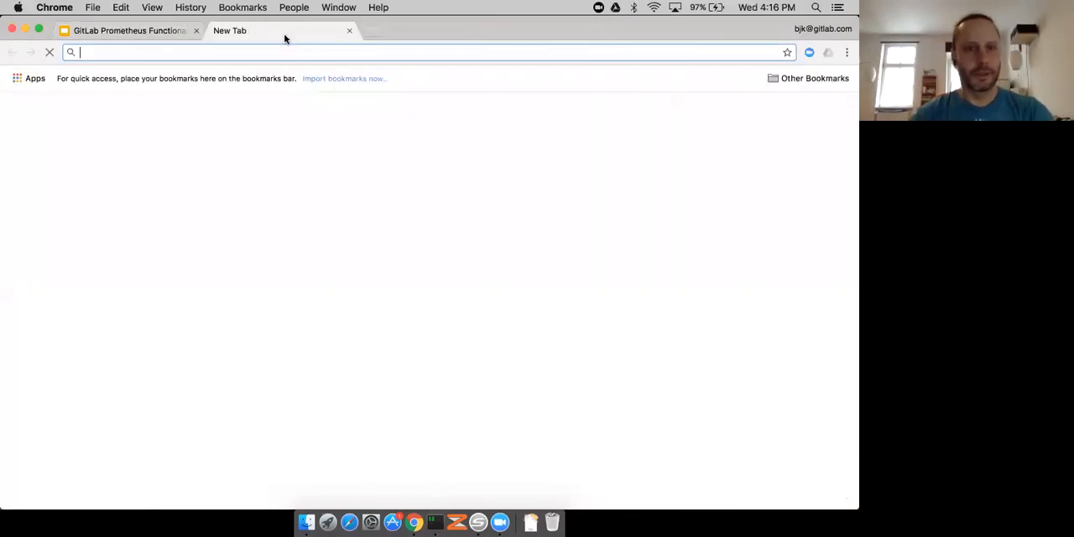
- Search Google for 'tumblr collins' from the address bar of a new Chrome tab
{"action": "type", "text": "tunblr"}
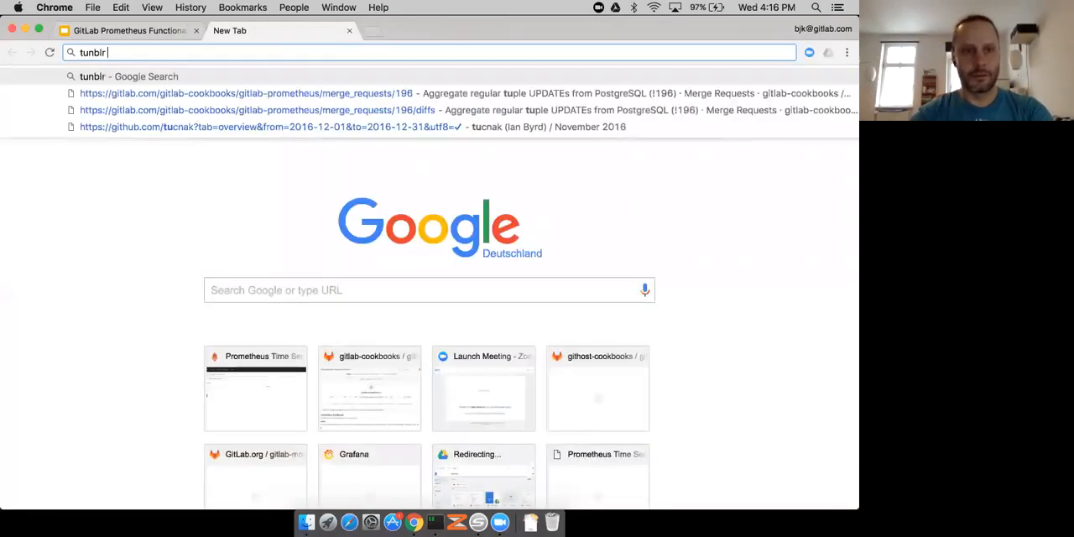
{"action": "type", "text": "tumblu"}
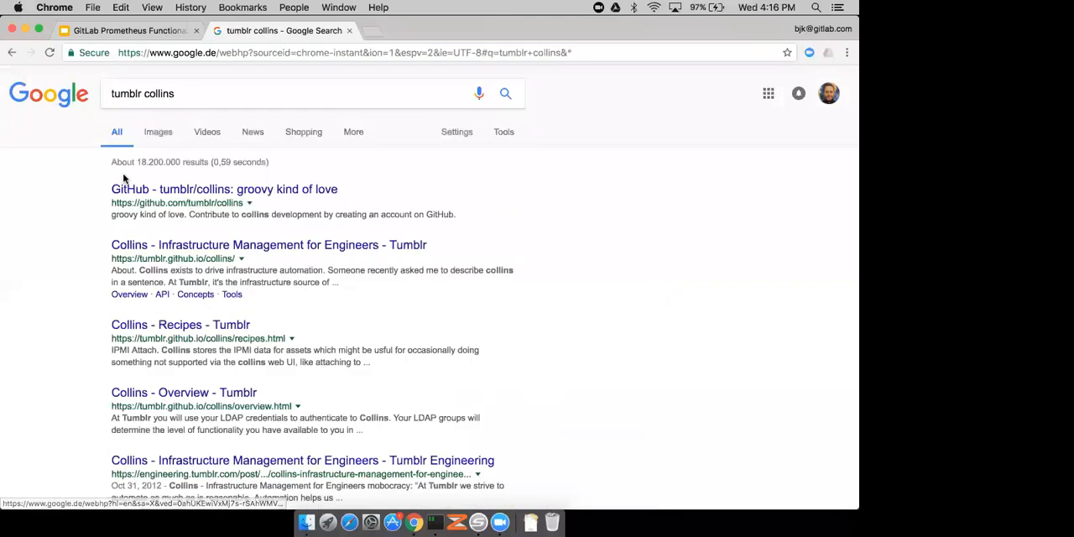
- Open the tumblr/collins GitHub repository from the results and skim its file list
{"action": "left_click", "coordinate": [225, 188]}
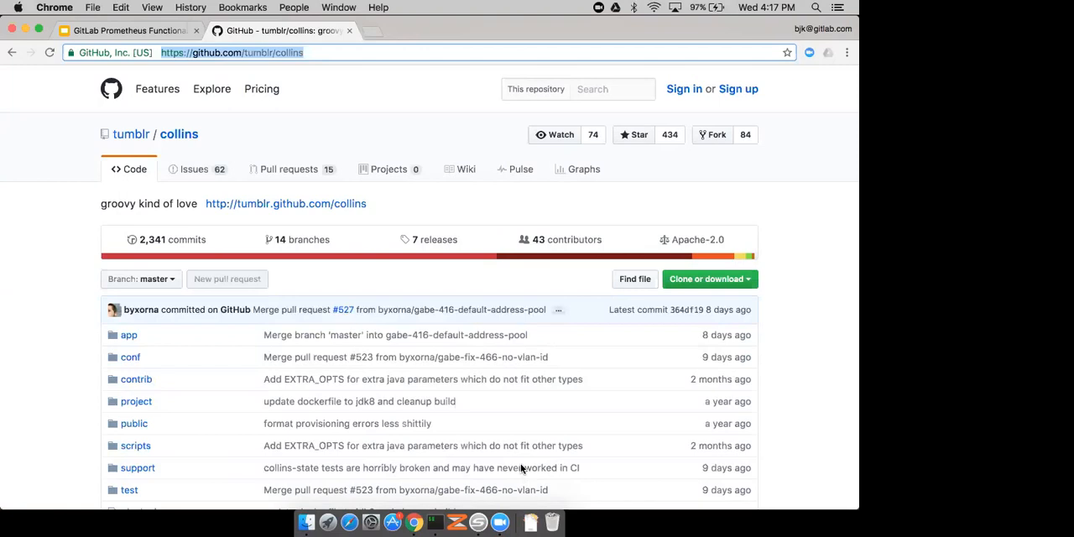
{"action": "mouse_move", "coordinate": [62, 316]}
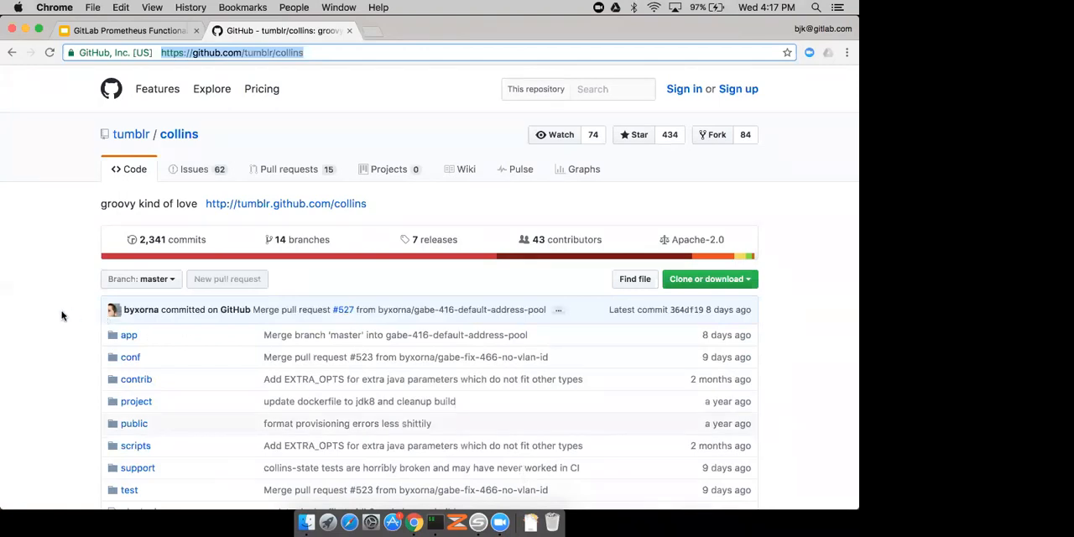
{"action": "scroll", "scroll_direction": "down", "scroll_amount": 3}
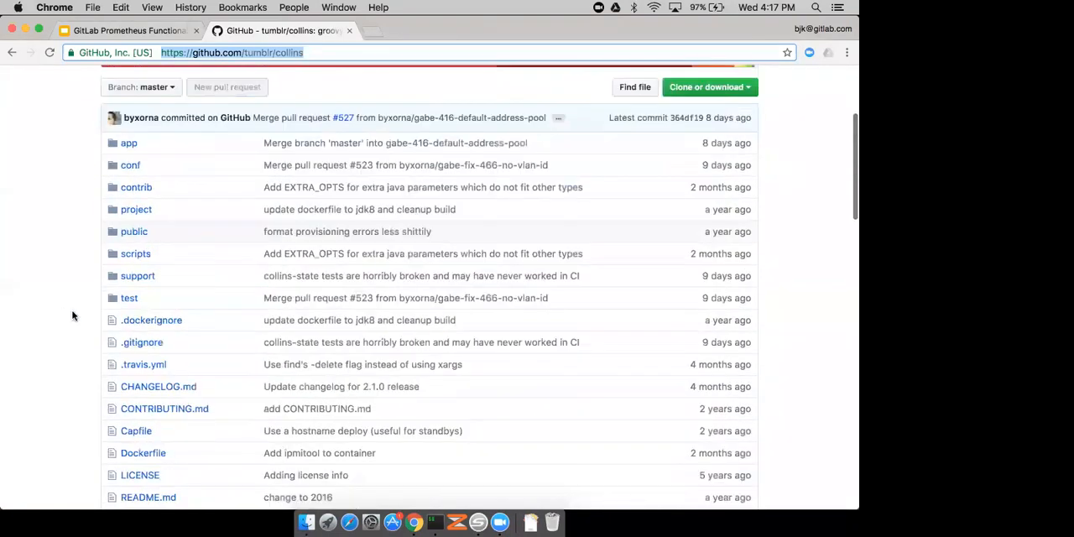
{"action": "scroll", "scroll_direction": "up", "scroll_amount": 3}
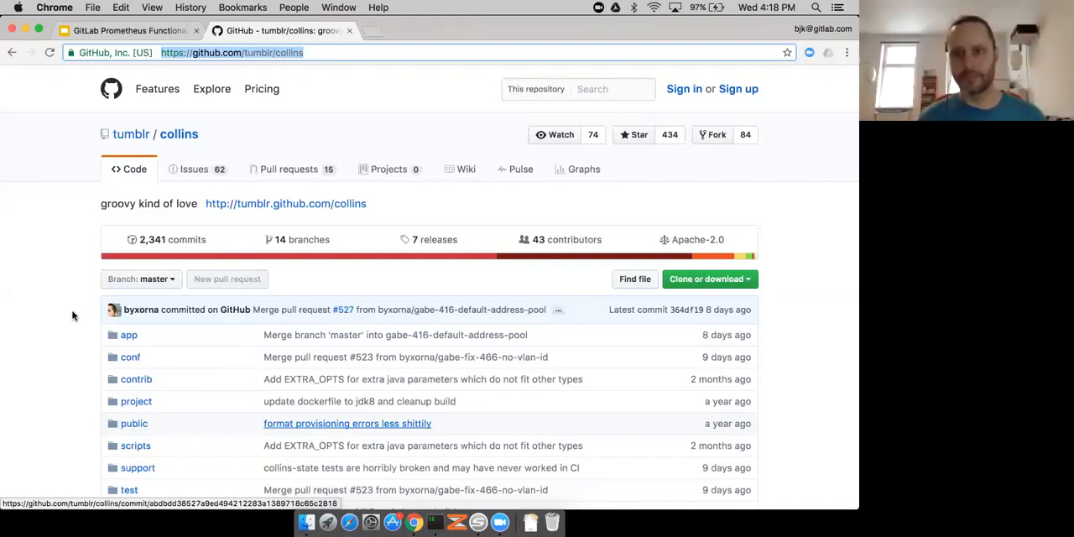
{"action": "mouse_move", "coordinate": [60, 210]}
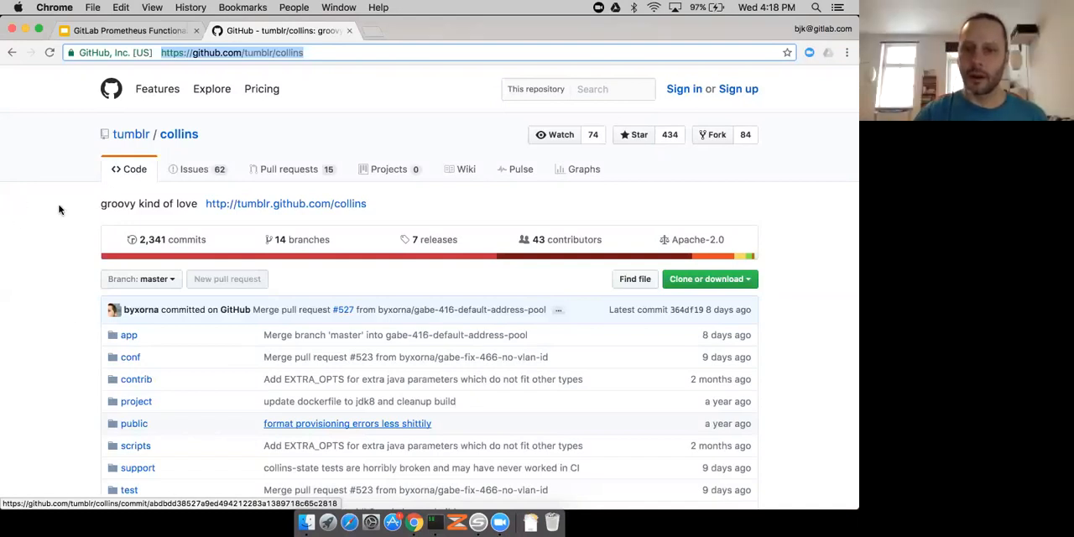
{"action": "mouse_move", "coordinate": [554, 463]}
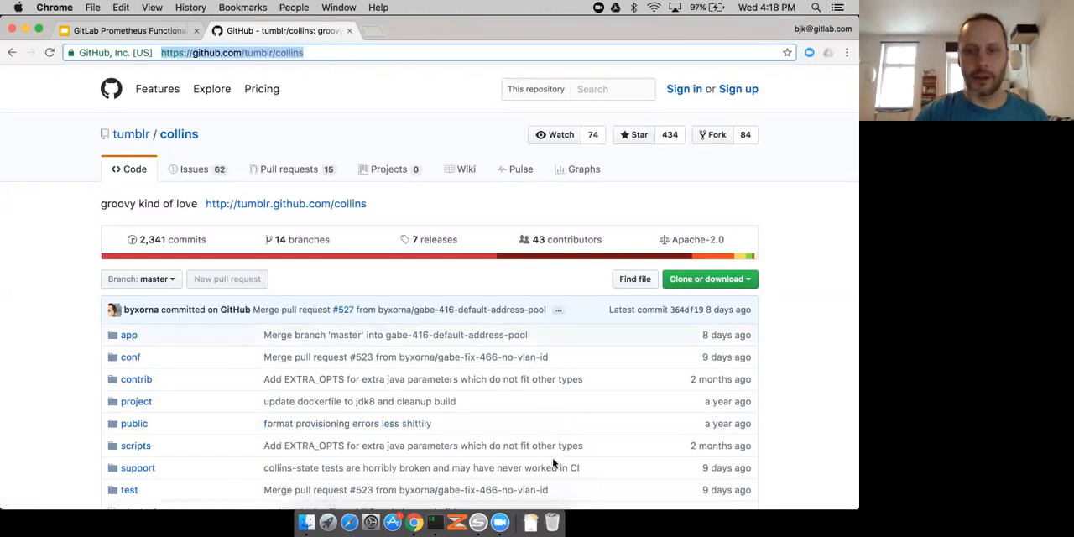